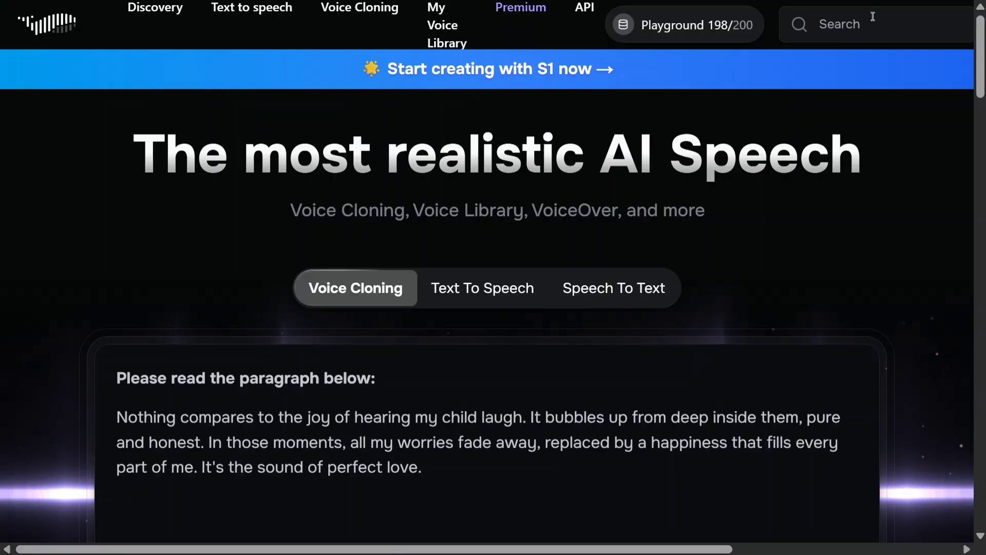
mouse_move(559, 69)
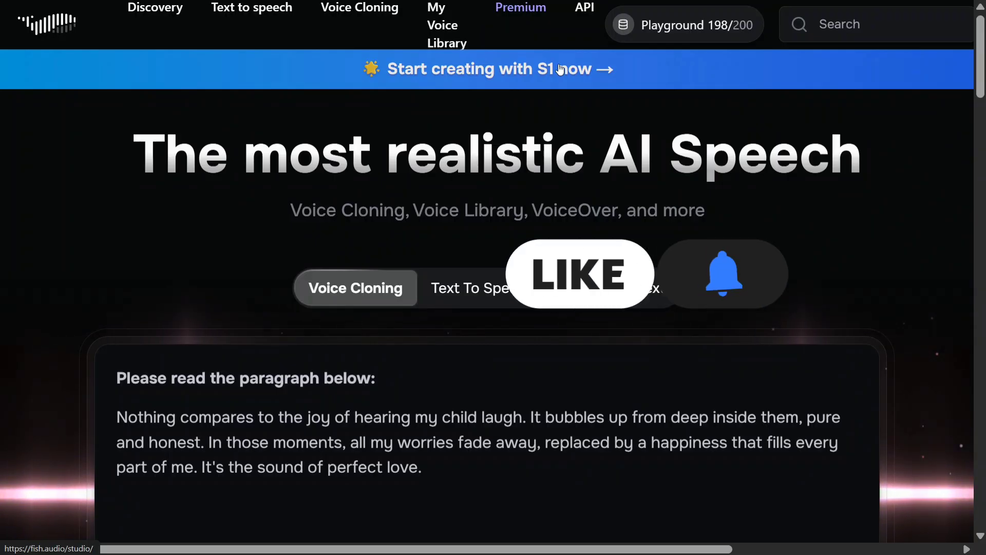
Enter the S1 creation studio from the homepage banner
click(250, 7)
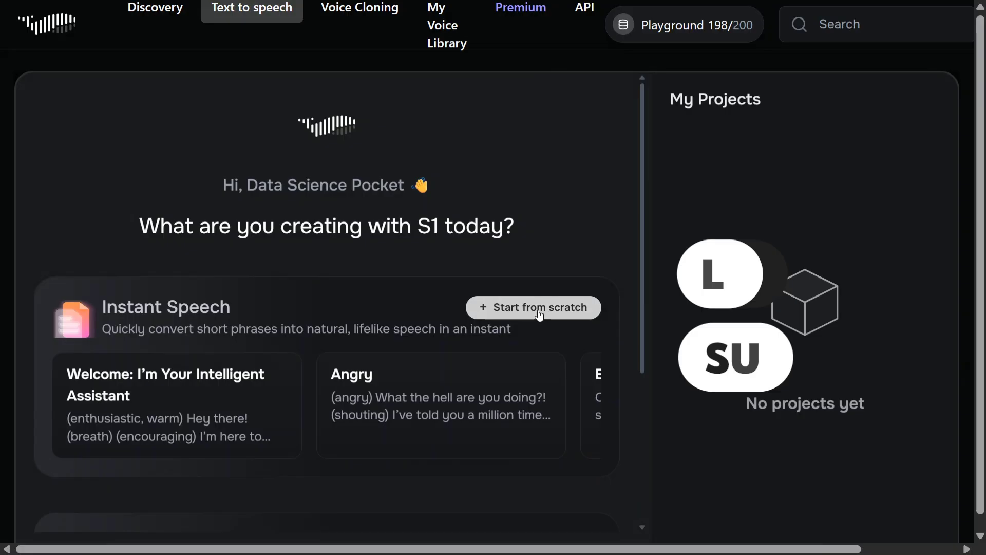
Start a blank project and generate speech for the (angry)/(embarrassed)/(happy) dialogue 'Where on earth have you been all day?'
click(532, 308)
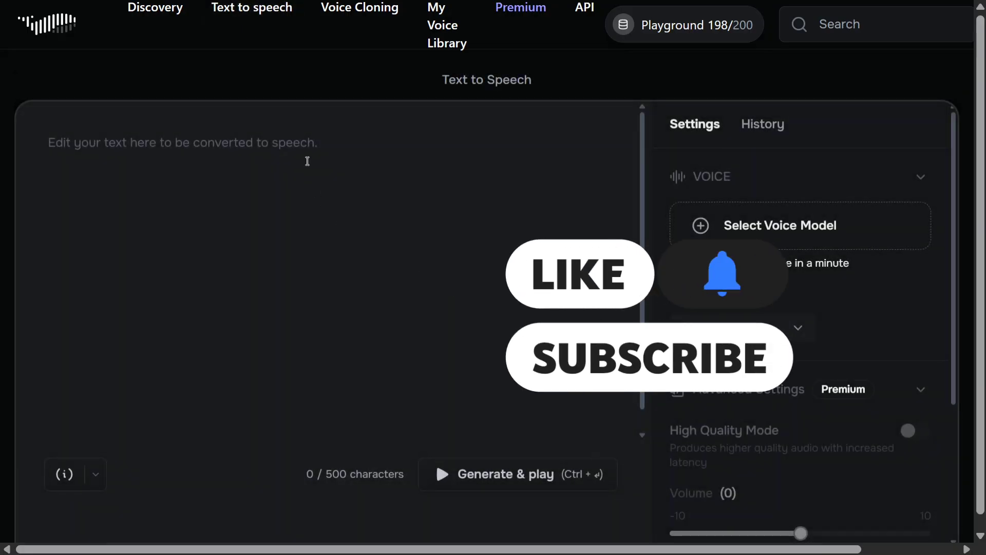
text((angry) Where on earth have you been all day? (embarrassed) Sorry, I got caught up with work and lost track of time. (happy) But hey, I finally won that prize I told you about!)
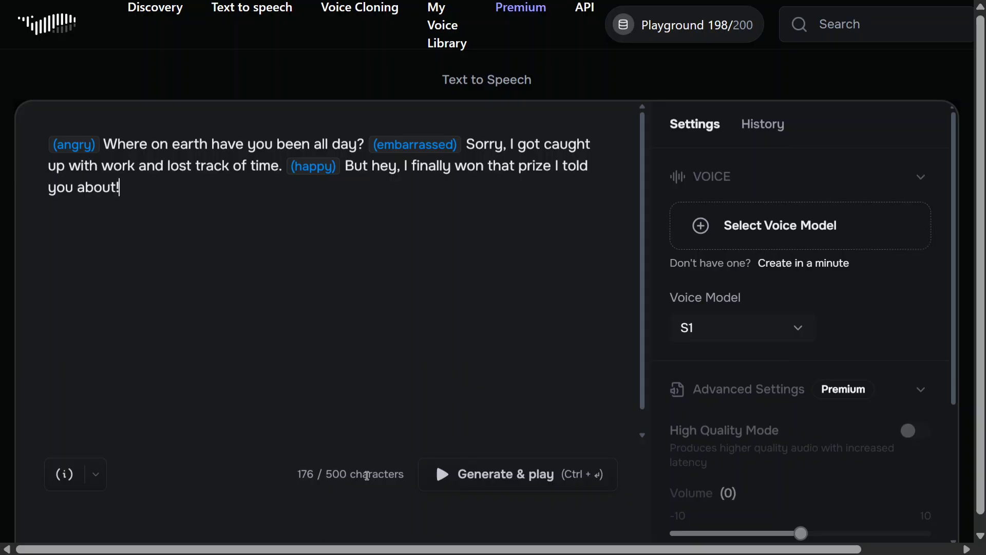
mouse_move(535, 451)
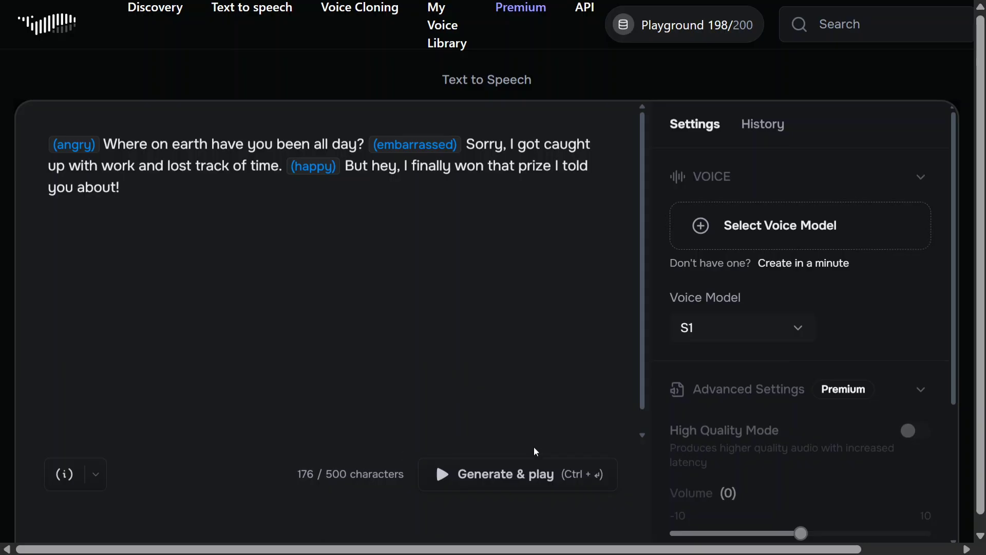
click(517, 473)
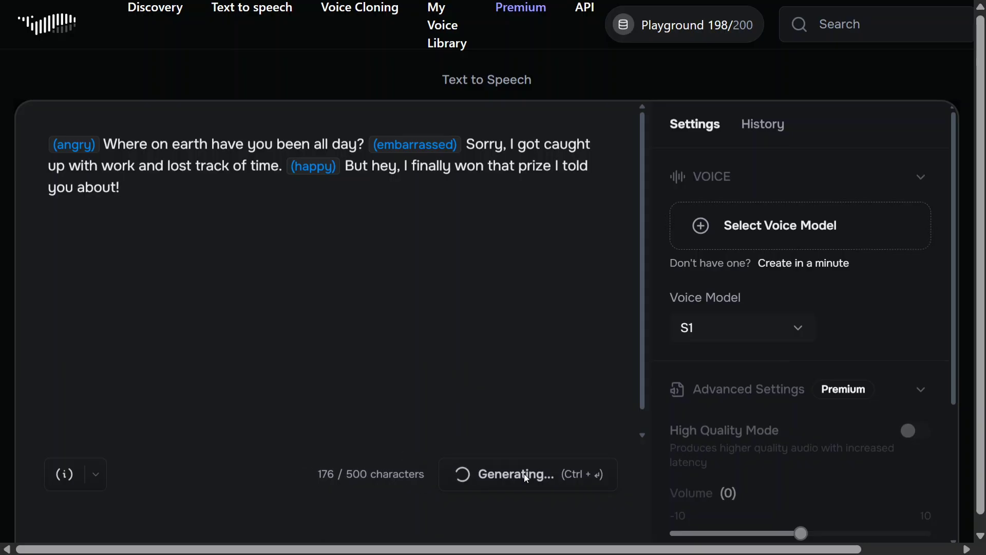
mouse_move(543, 337)
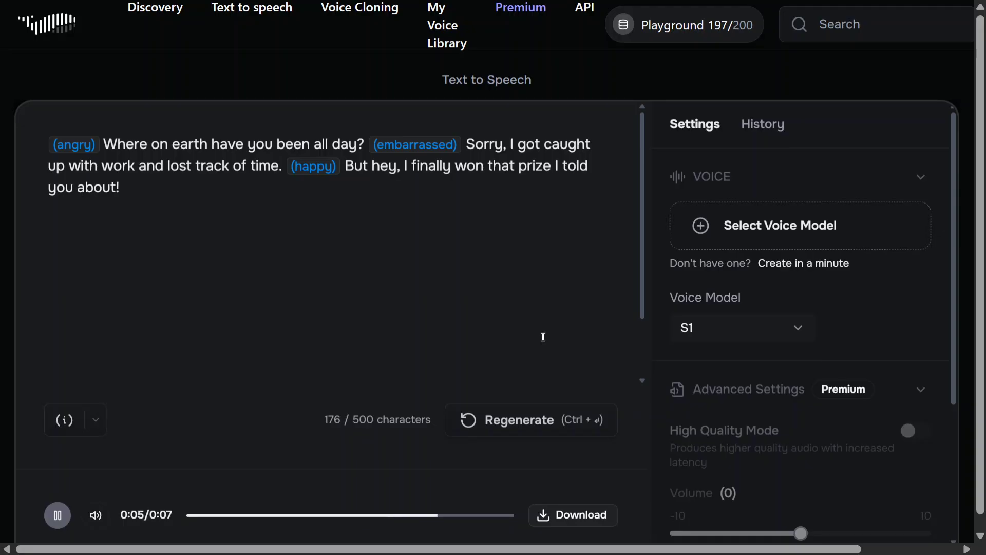
click(57, 515)
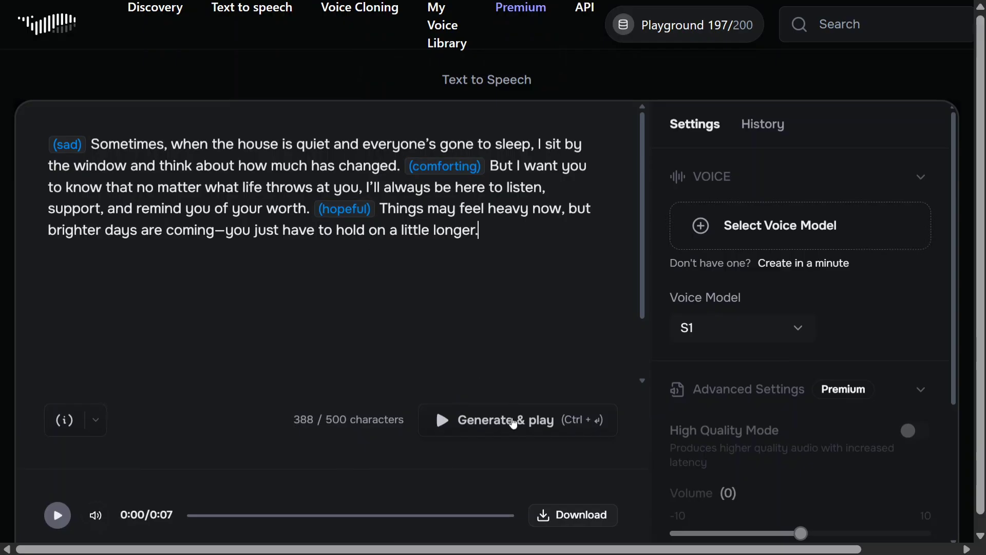
Generate the 14-second sad-to-hopeful clip and play it through to the end in the player
click(515, 419)
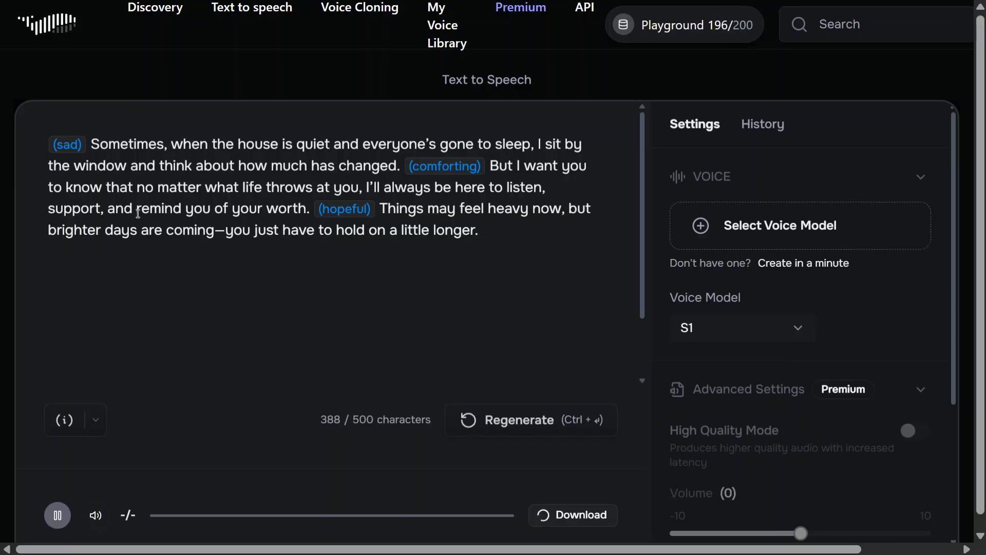
click(544, 515)
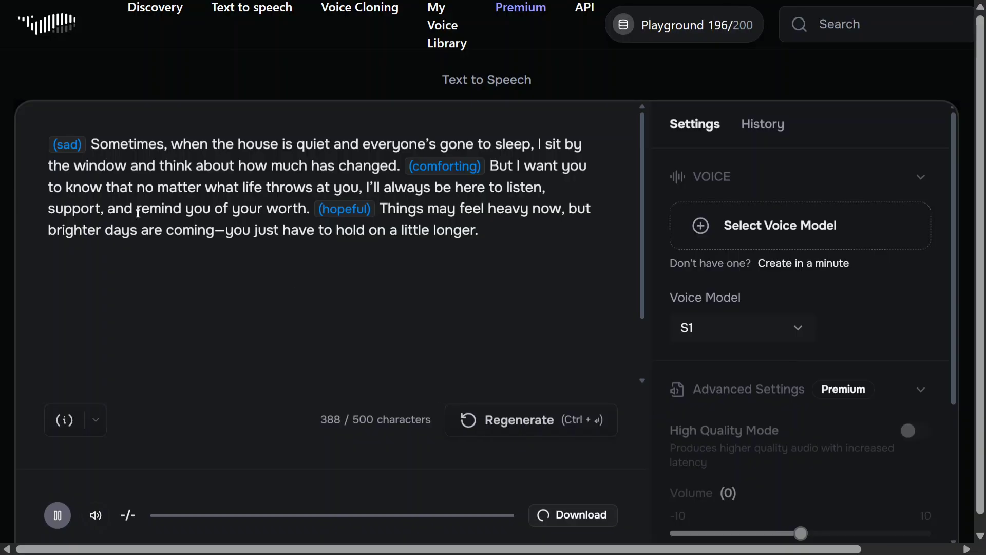
click(571, 515)
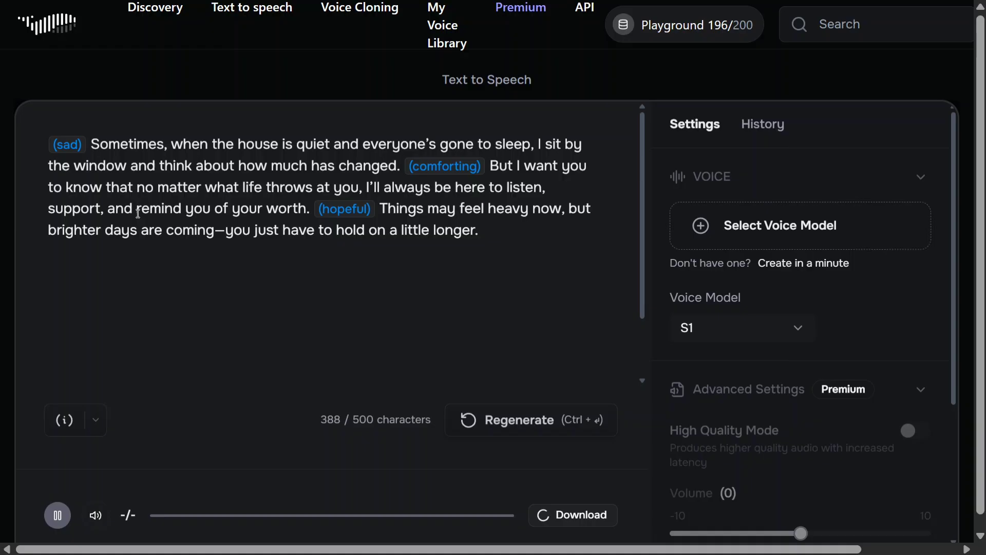
click(572, 515)
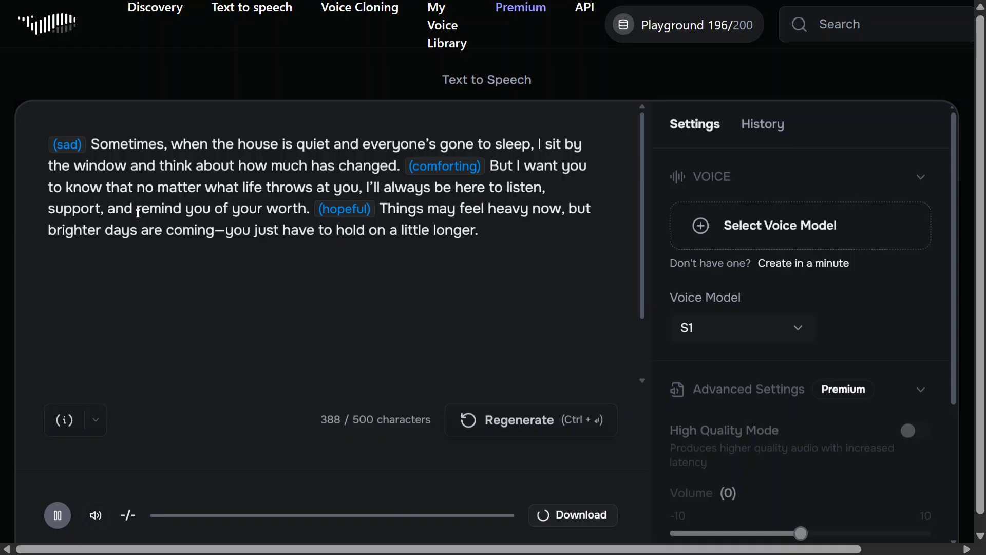
click(57, 515)
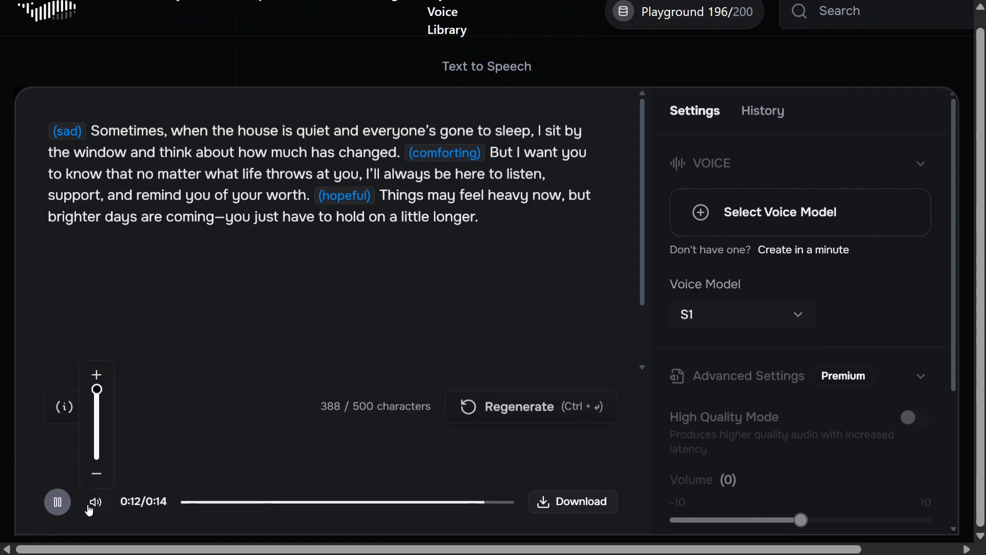
click(57, 501)
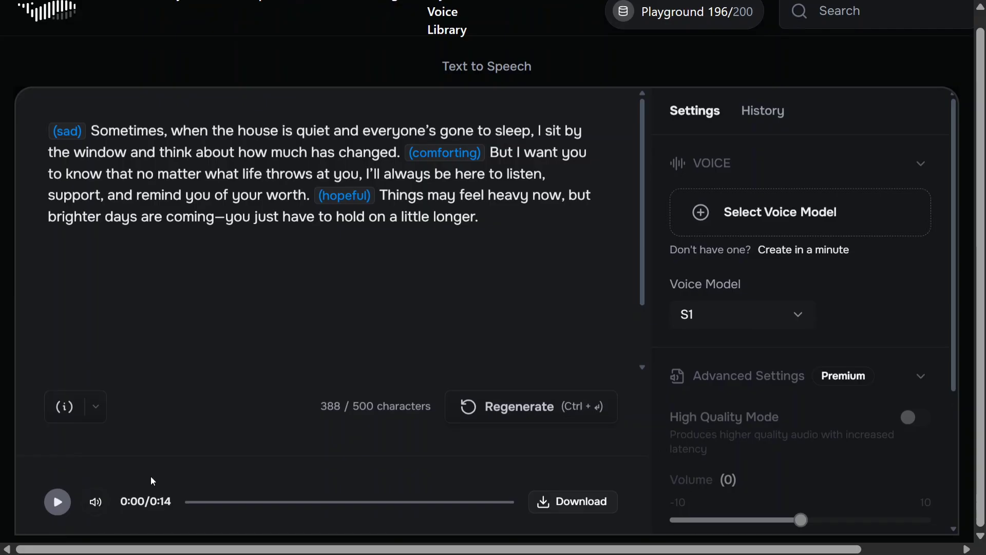
mouse_move(239, 438)
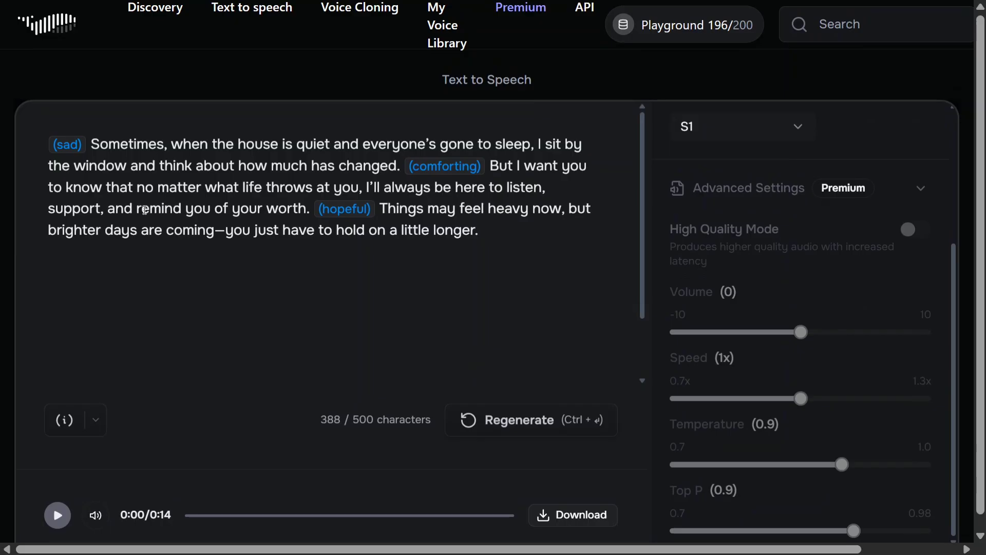
Select and delete the whole sad-to-hopeful passage, leaving the editor empty
drag(89, 144, 395, 165)
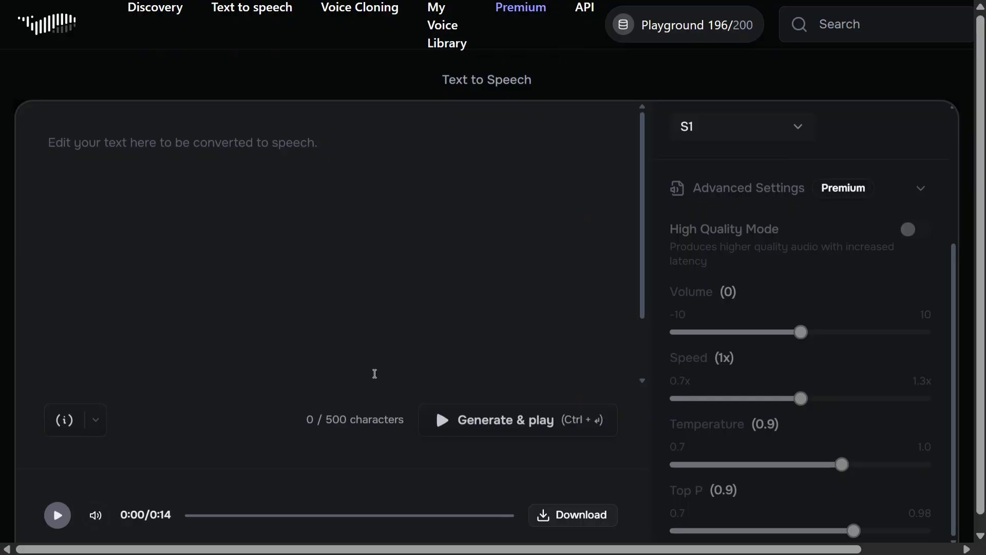
Enter the (scared) 'That shadow by the curtain wasn't there a second ago' passage and generate and play its 10-second clip
text((scared) That shadow by the curtain wasn't there a second ago, and I swear I just heard whispering even though we're alone. (in a hurry tone) We need to grab our stuff, get out of this room, and maybe call someone—anyone. (panicked) This is not a drill—I'm serious, we have to go now!)
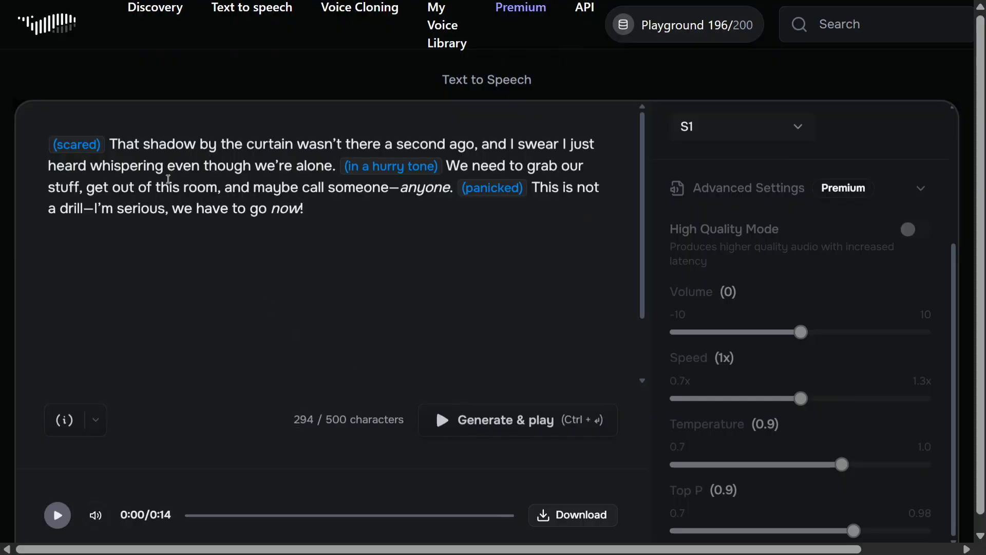
click(302, 208)
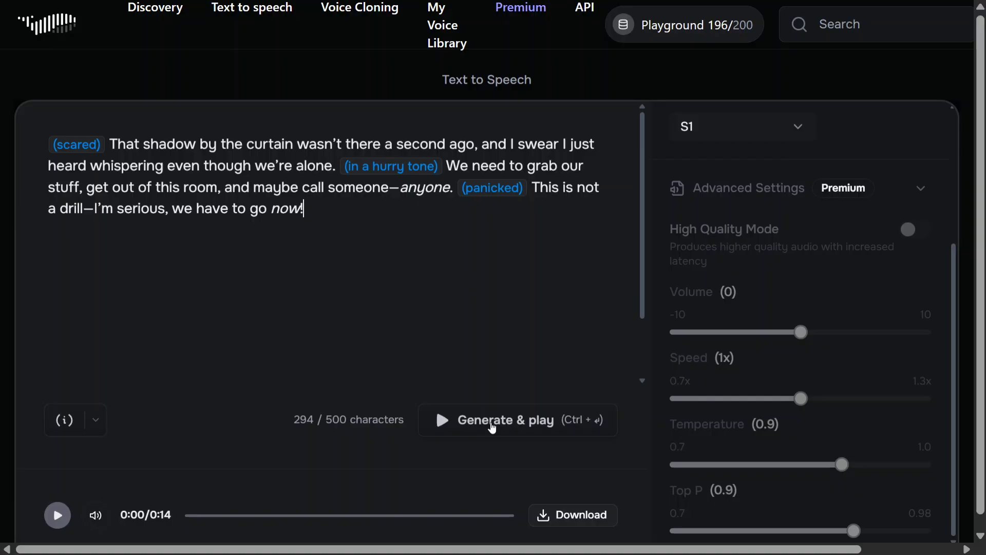
click(516, 420)
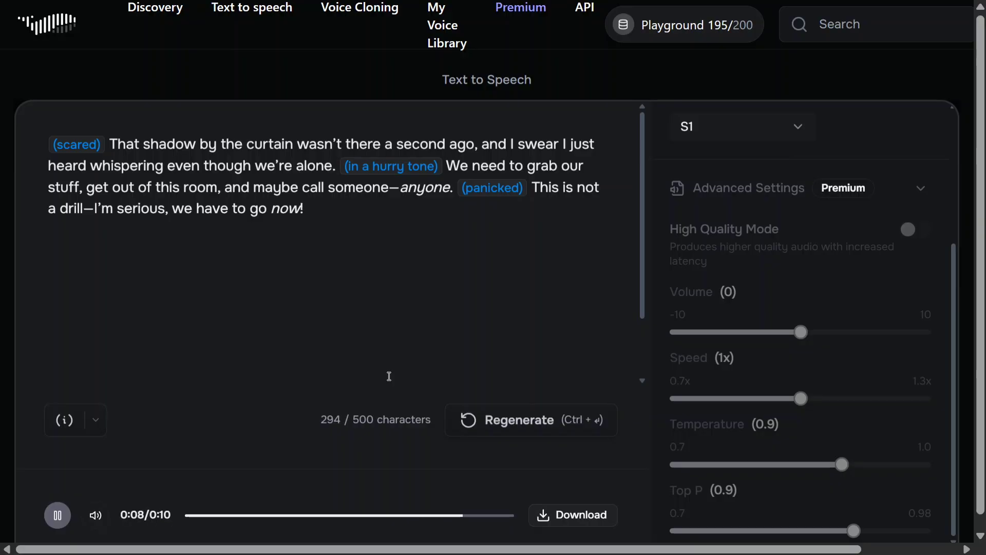
click(56, 515)
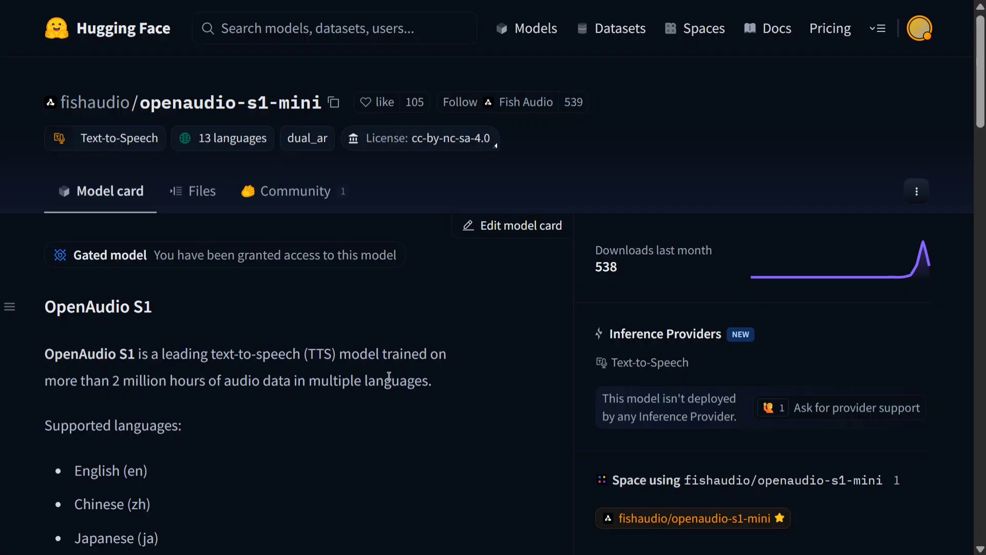
mouse_move(171, 290)
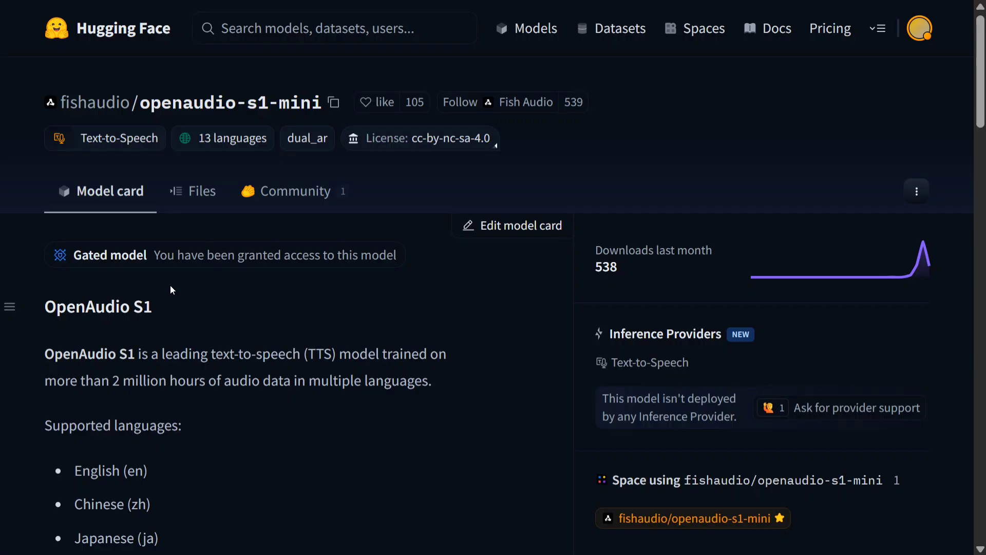
Read the supported languages and highlight the list of emotional markers on the S1 model card
scroll(down, 3)
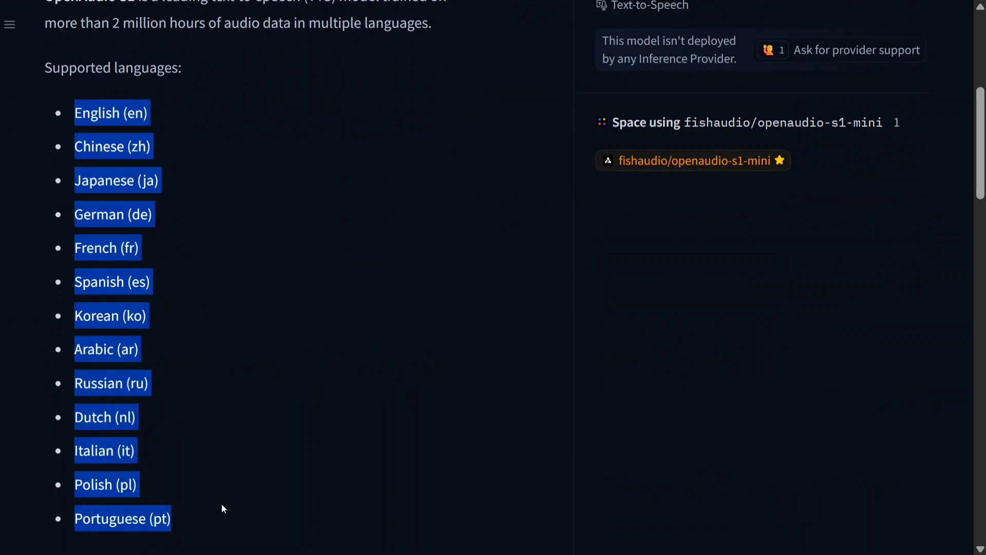
click(223, 501)
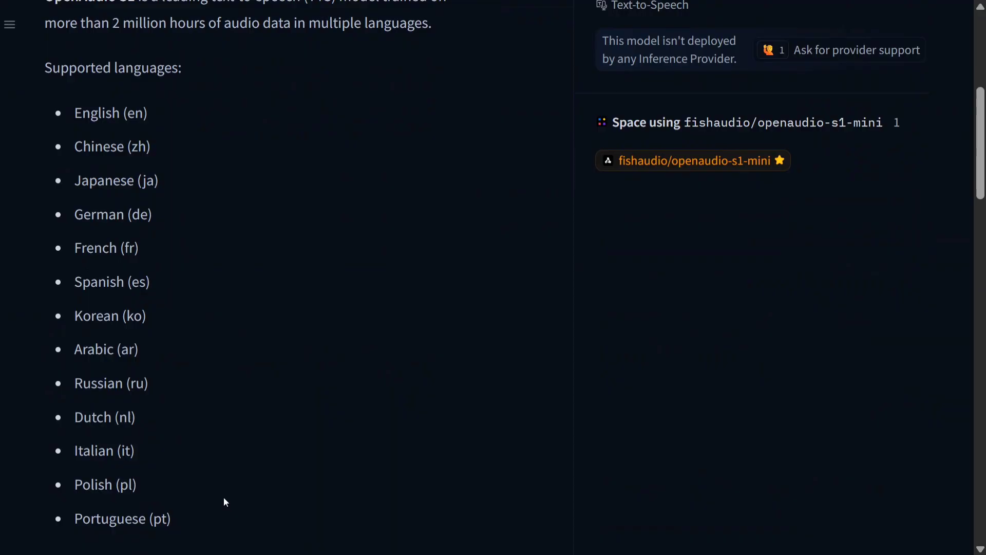
scroll(down, 3)
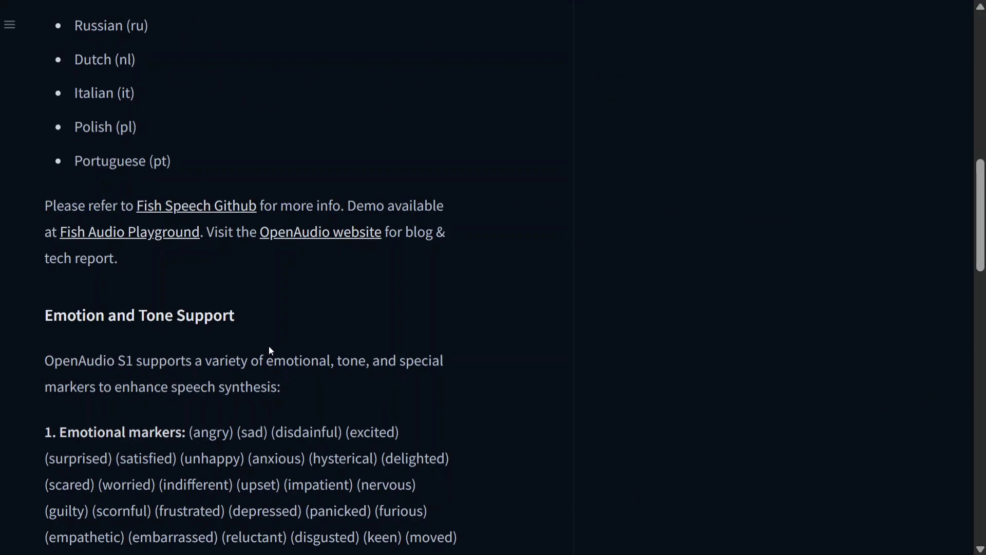
scroll(down, 3)
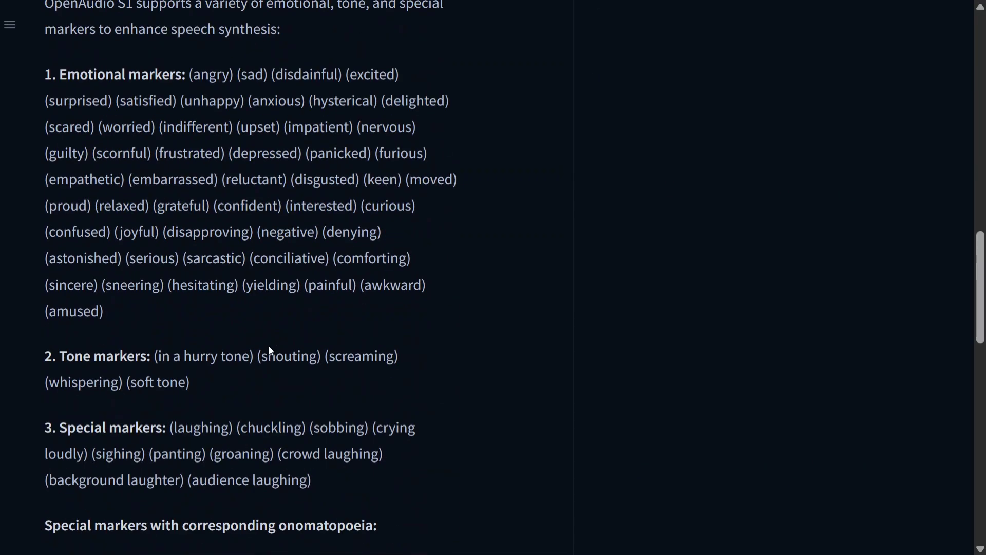
mouse_move(172, 76)
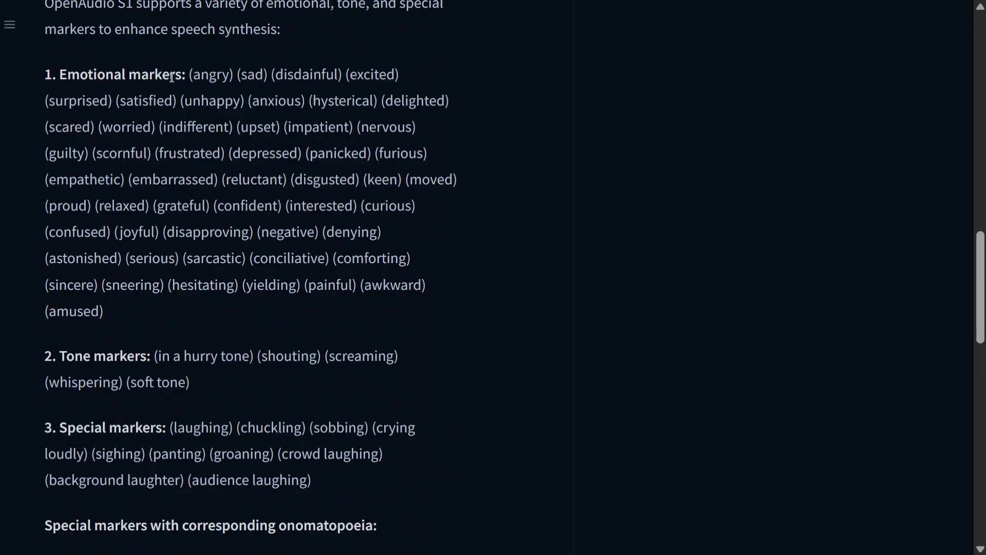
drag(192, 74, 179, 258)
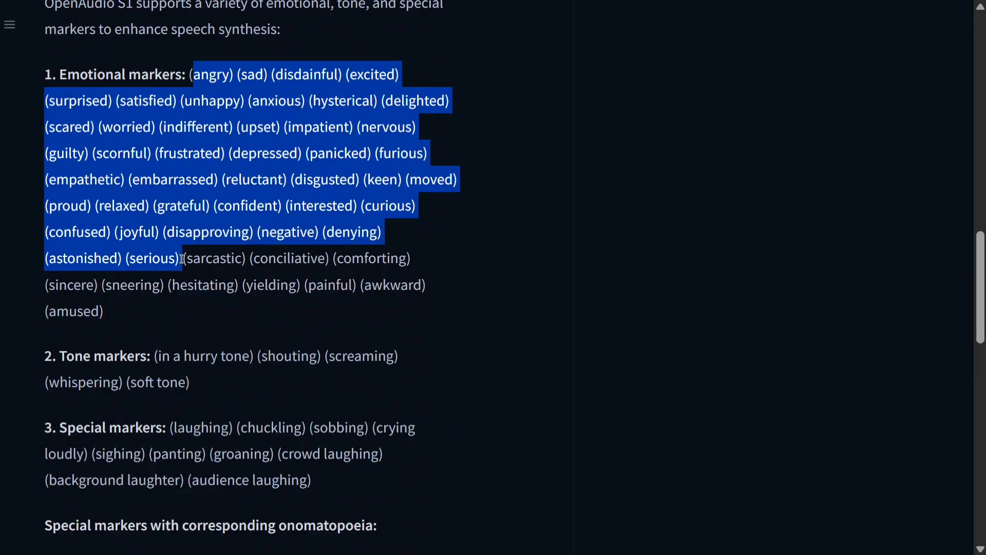
click(288, 259)
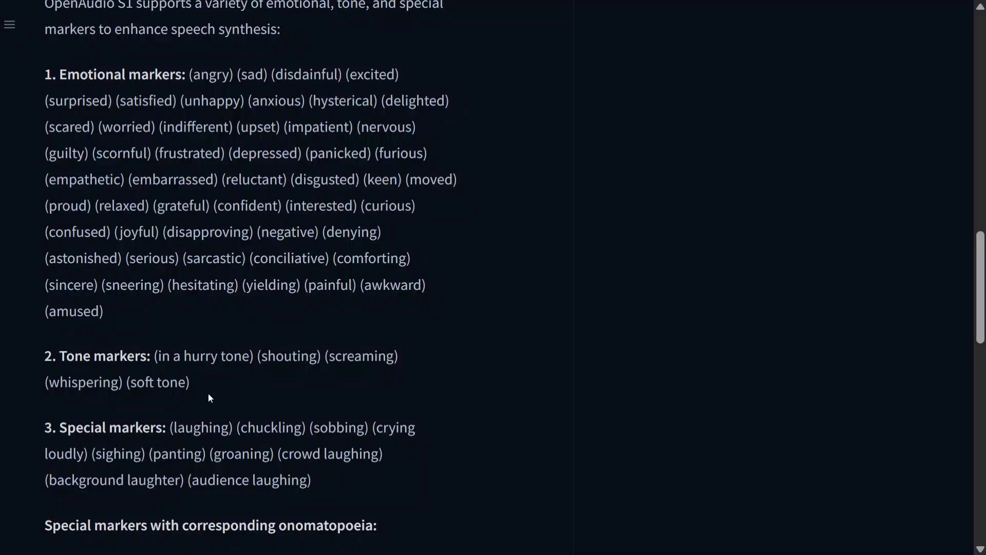
mouse_move(136, 388)
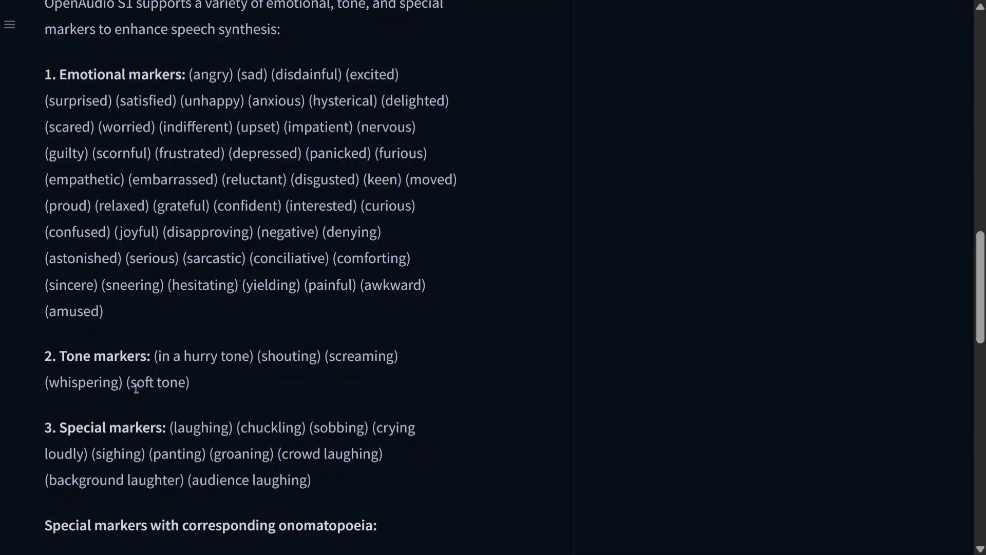
Continue through tone and special markers to the Model Variants and Seed TTS Eval Metrics sections
scroll(down, 3)
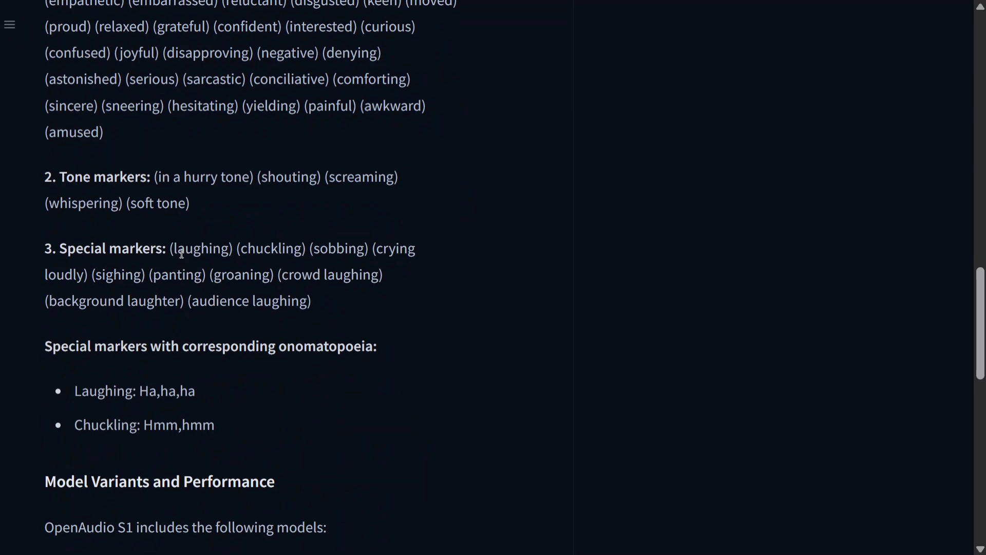
mouse_move(226, 254)
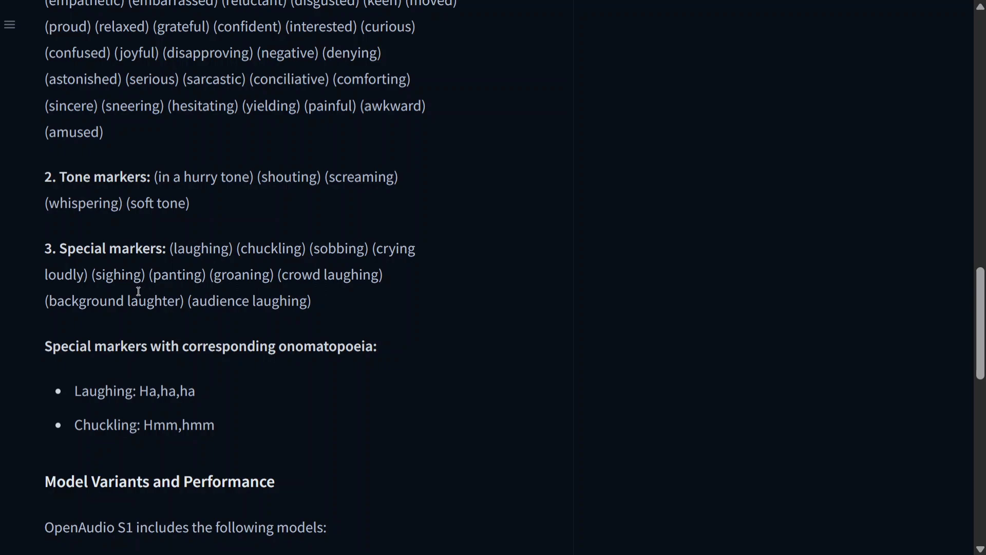
scroll(down, 3)
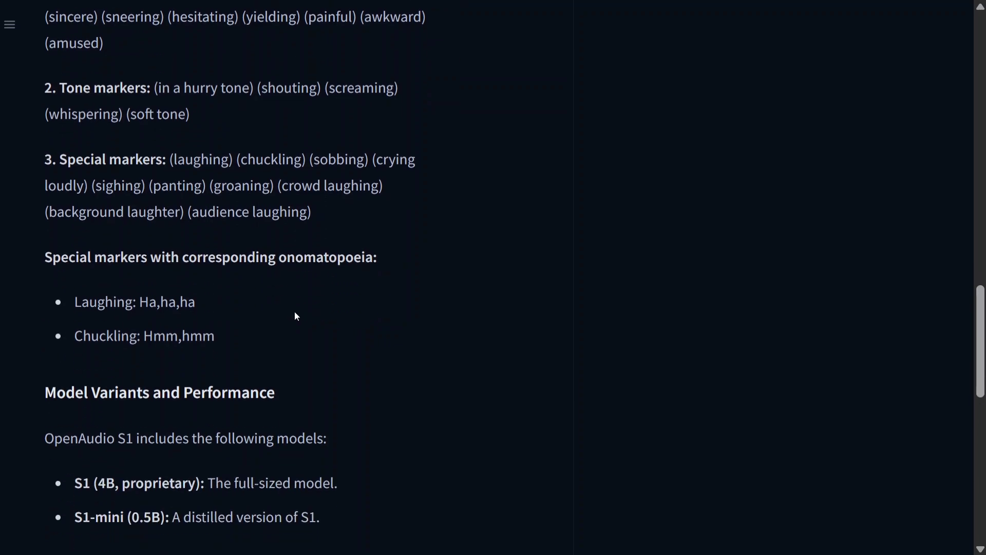
mouse_move(222, 306)
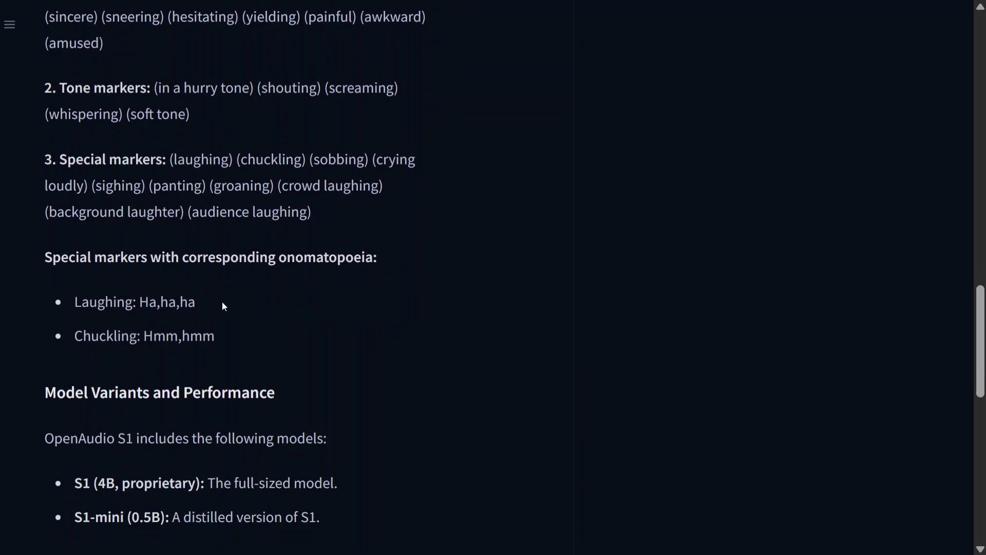
mouse_move(264, 349)
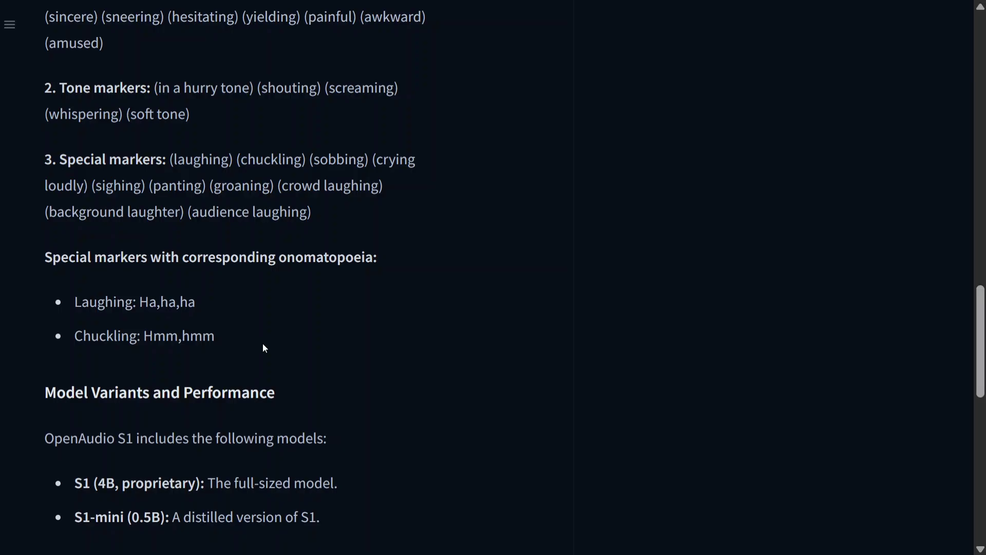
mouse_move(266, 360)
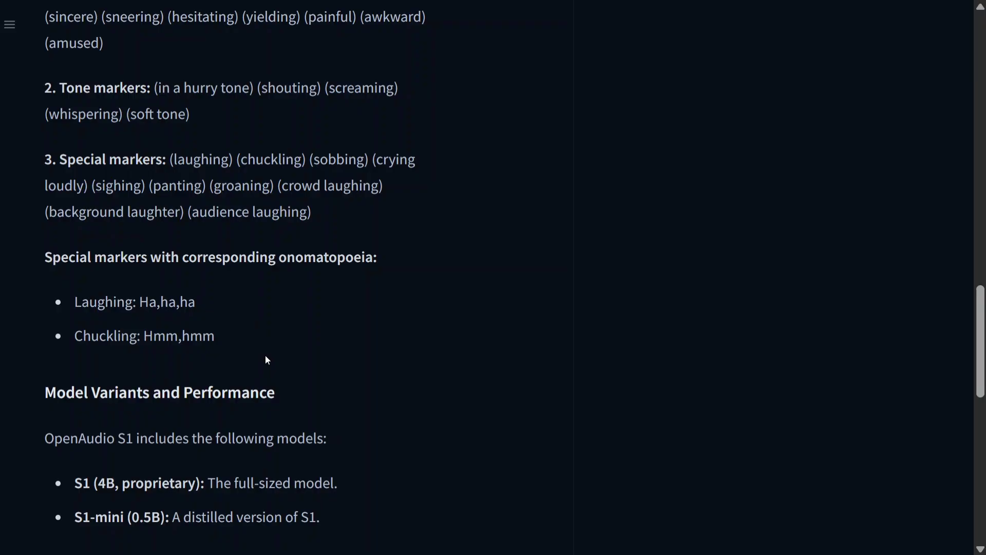
scroll(down, 3)
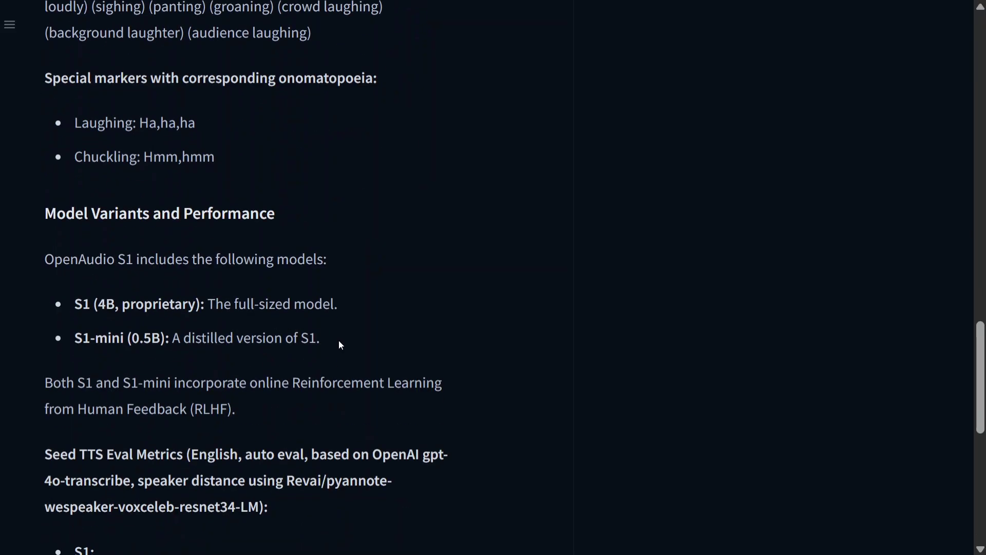
drag(74, 303, 320, 338)
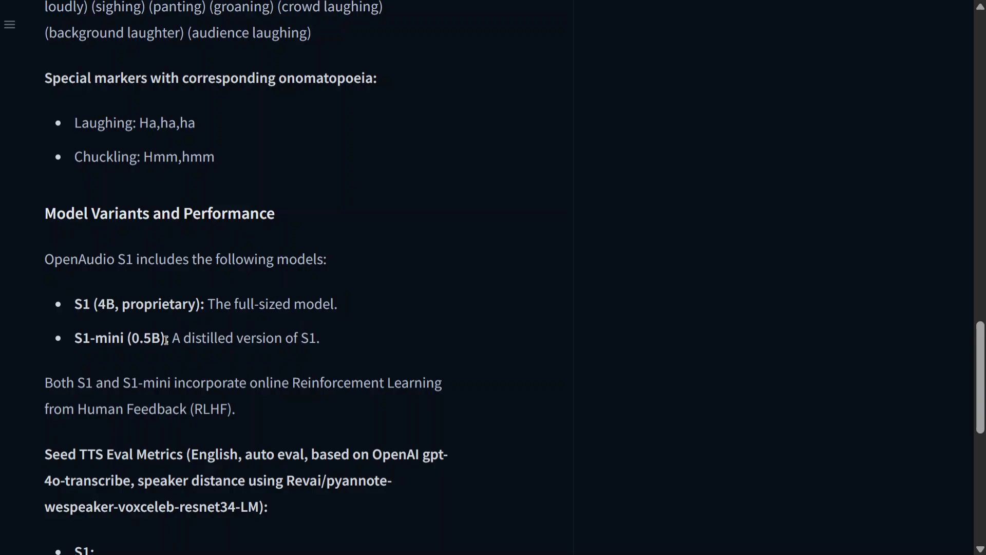
scroll(down, 3)
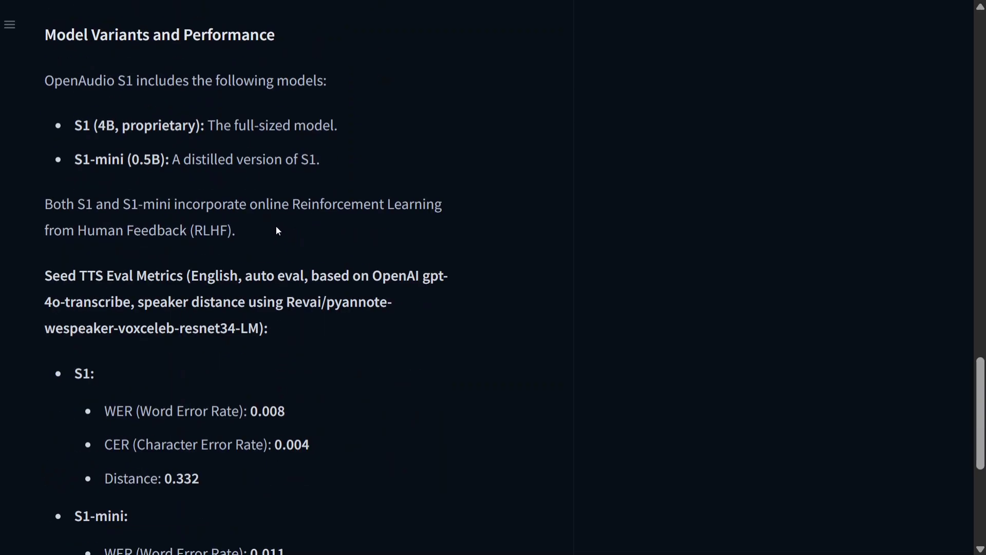
mouse_move(273, 229)
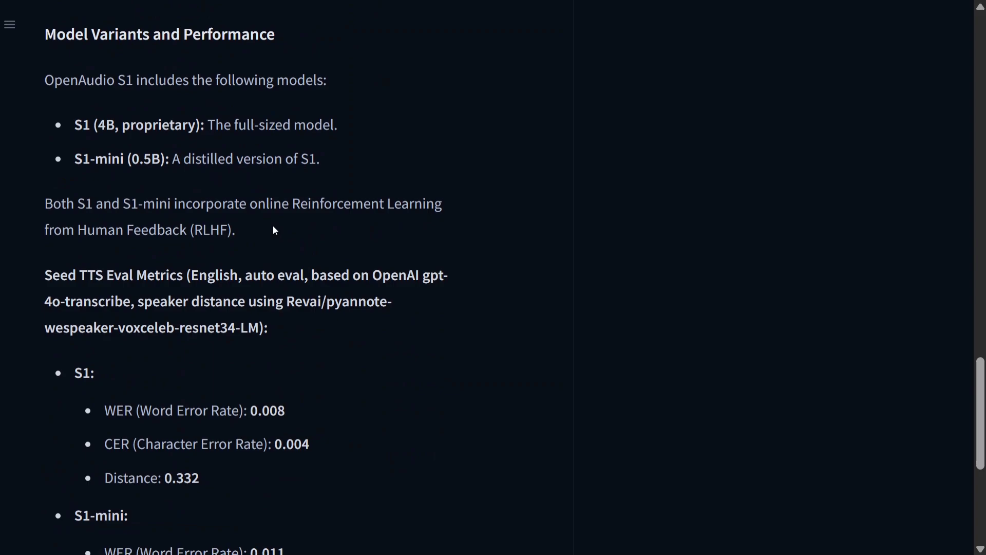
scroll(down, 3)
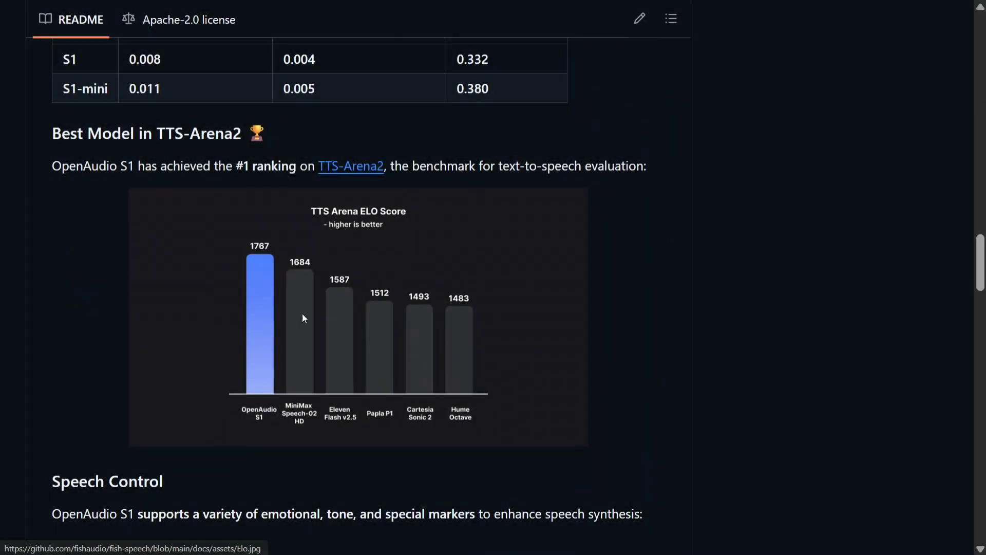
View the TTS Arena ELO Score chart as the Elo.jpg file in docs/assets
click(302, 317)
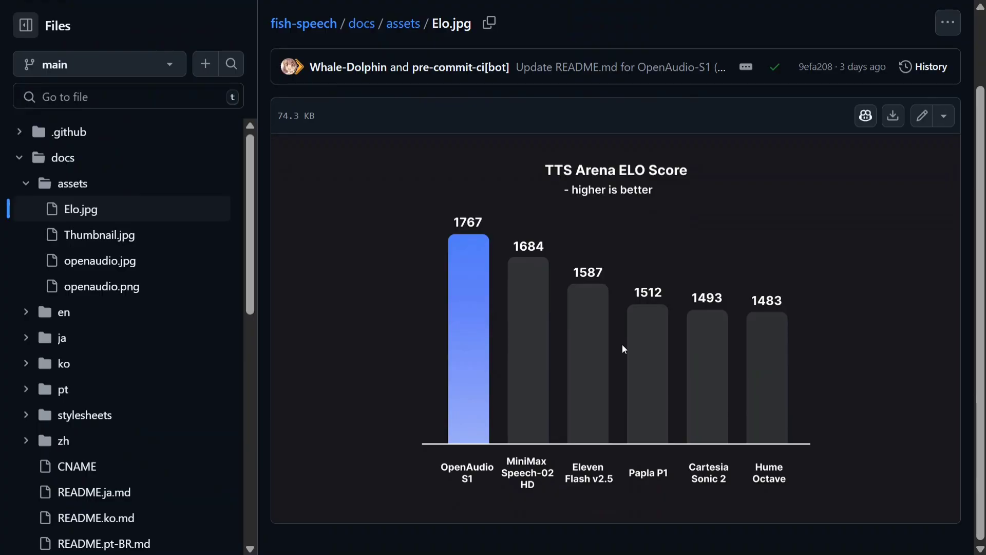
mouse_move(696, 479)
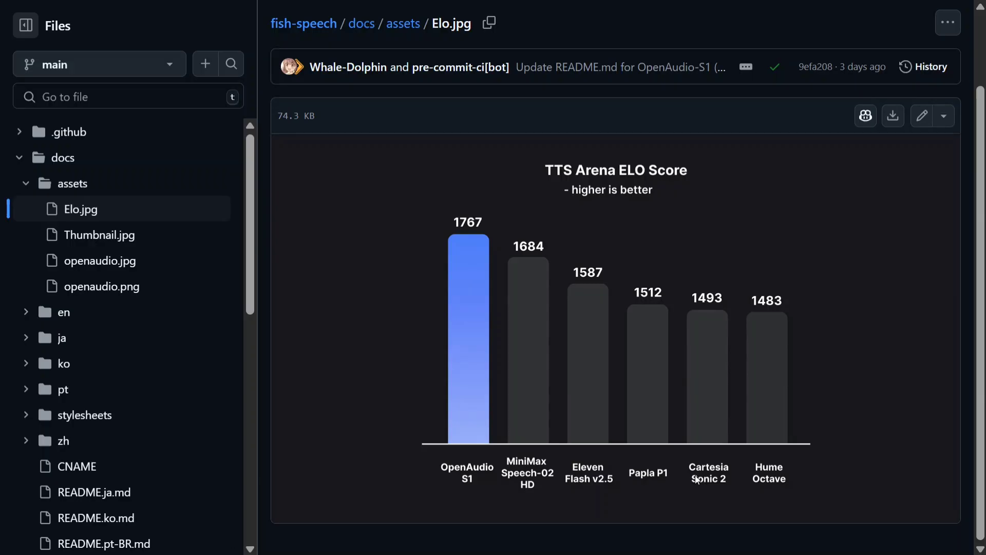
mouse_move(693, 486)
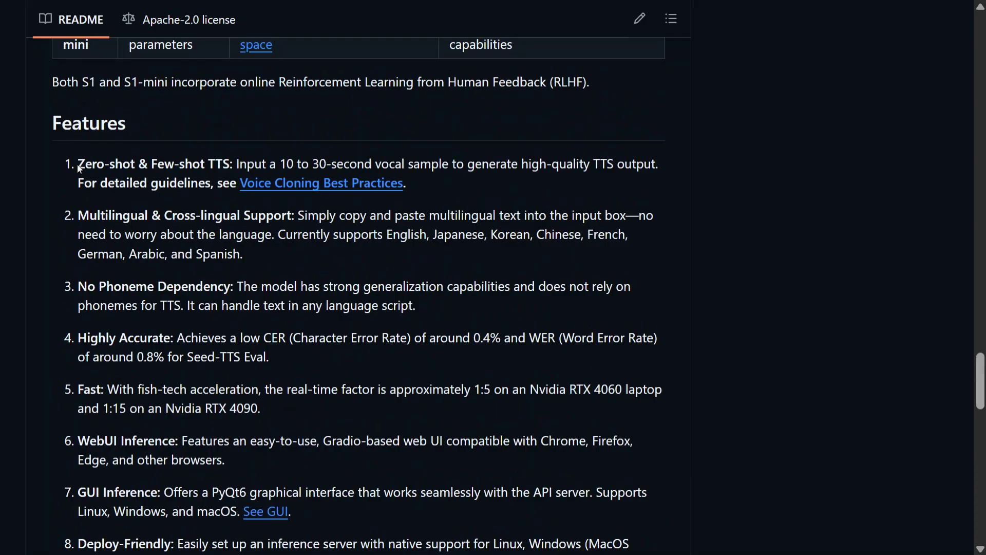
Review the README's Features, Two Type of Models table and Speech Control emotion lists
drag(77, 163, 258, 163)
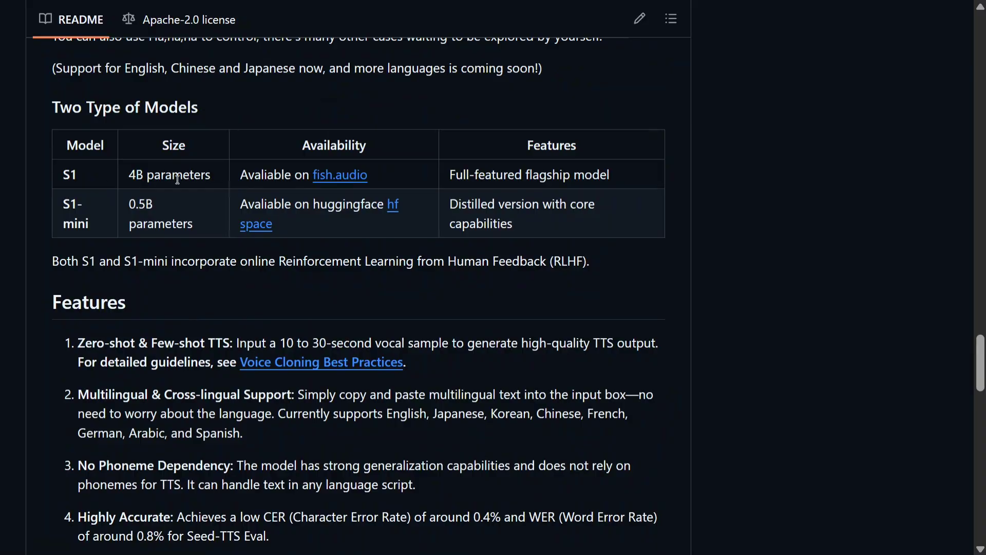
mouse_move(326, 245)
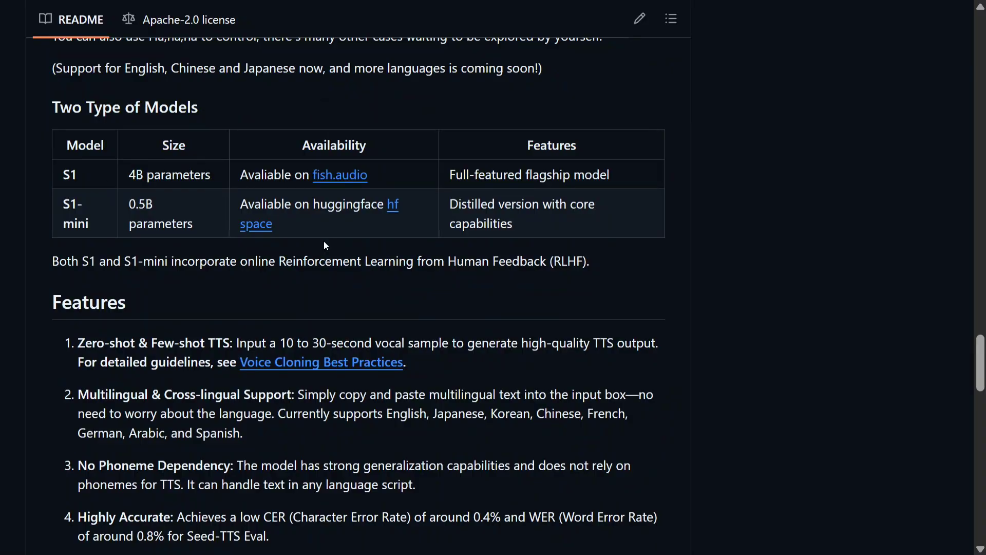
scroll(down, 3)
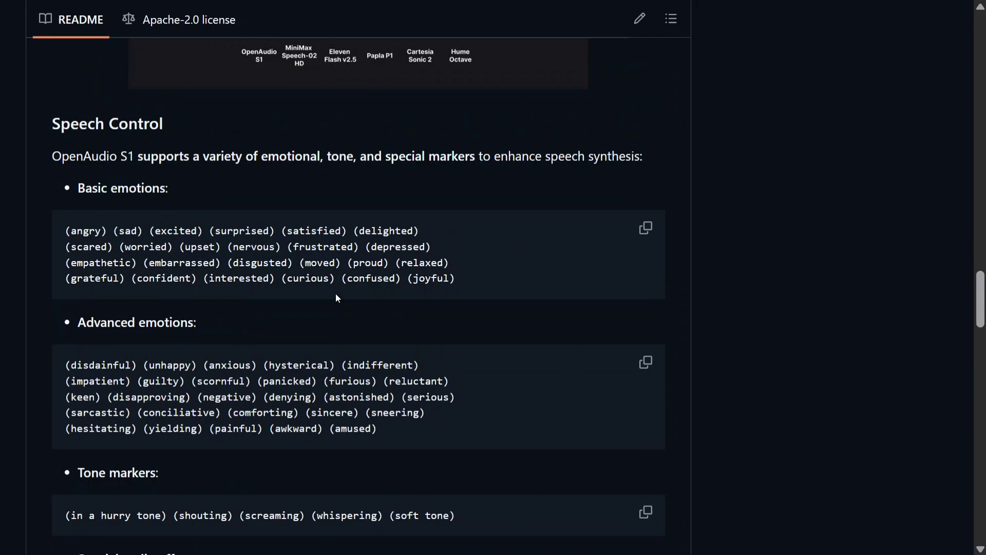
scroll(up, 3)
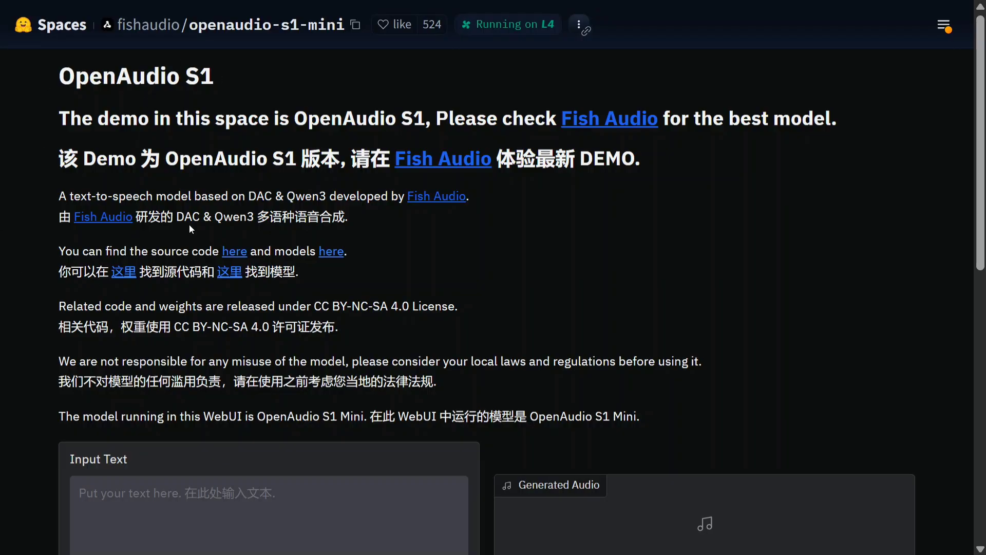
Look over the demo's Advanced Config sliders: top-p 0.9, temperature 0.9, repetition penalty 1.1
scroll(down, 3)
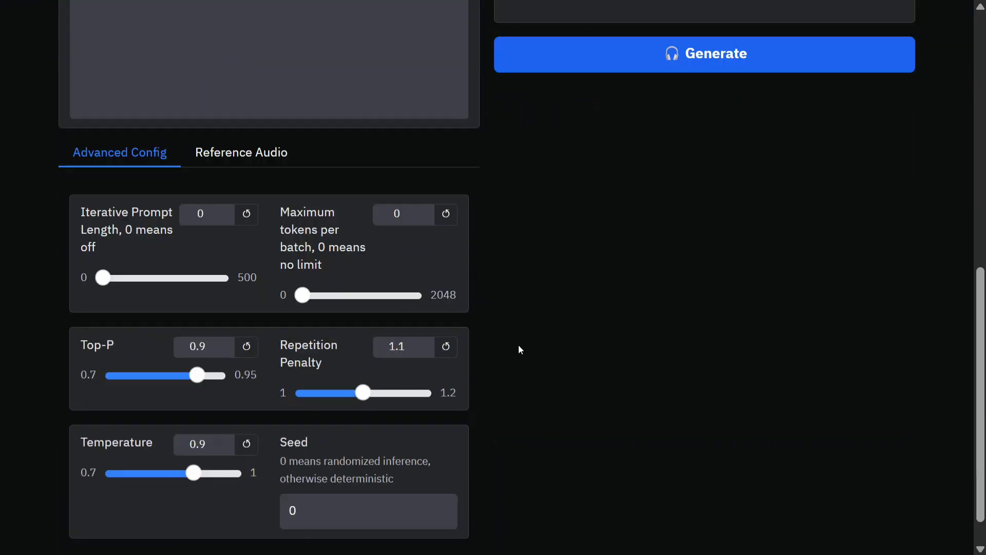
scroll(up, 3)
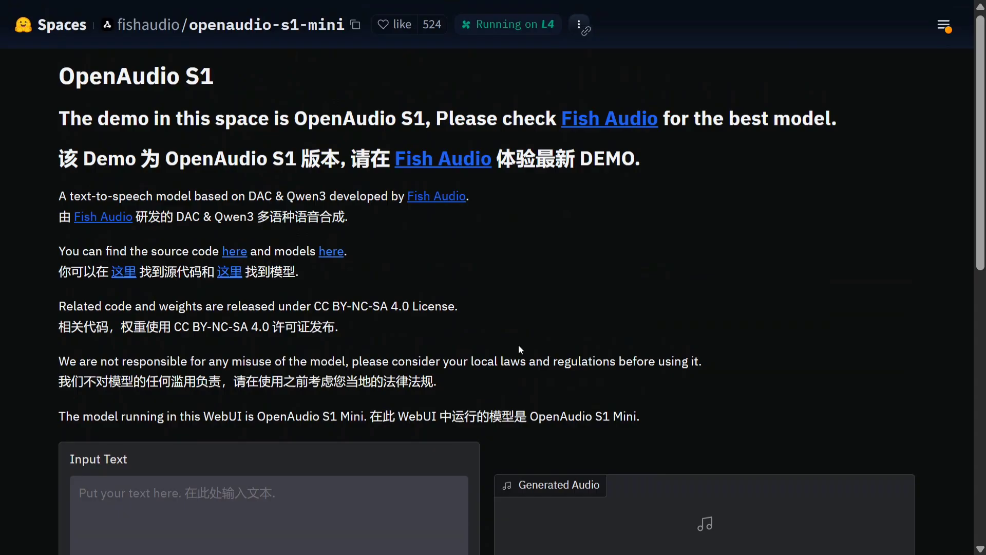
mouse_move(547, 349)
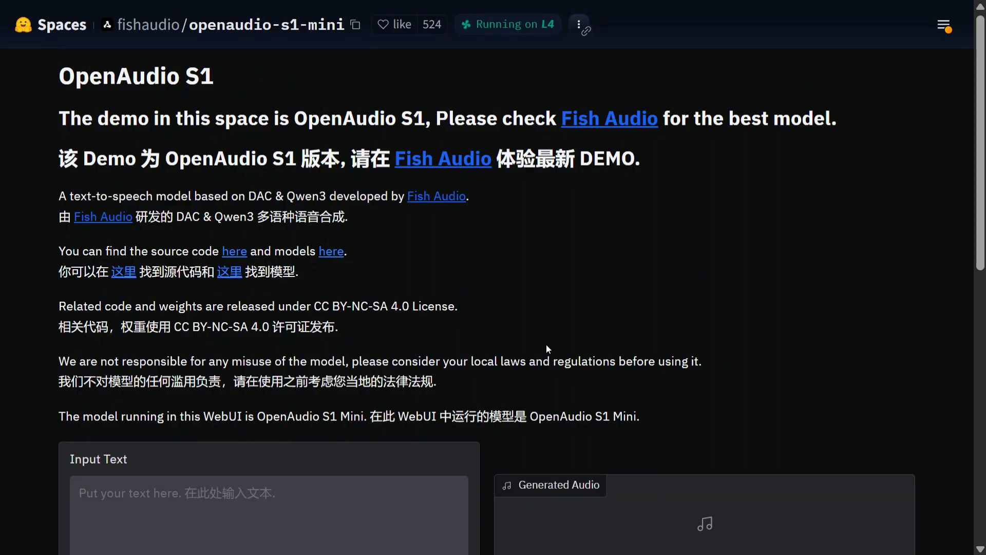